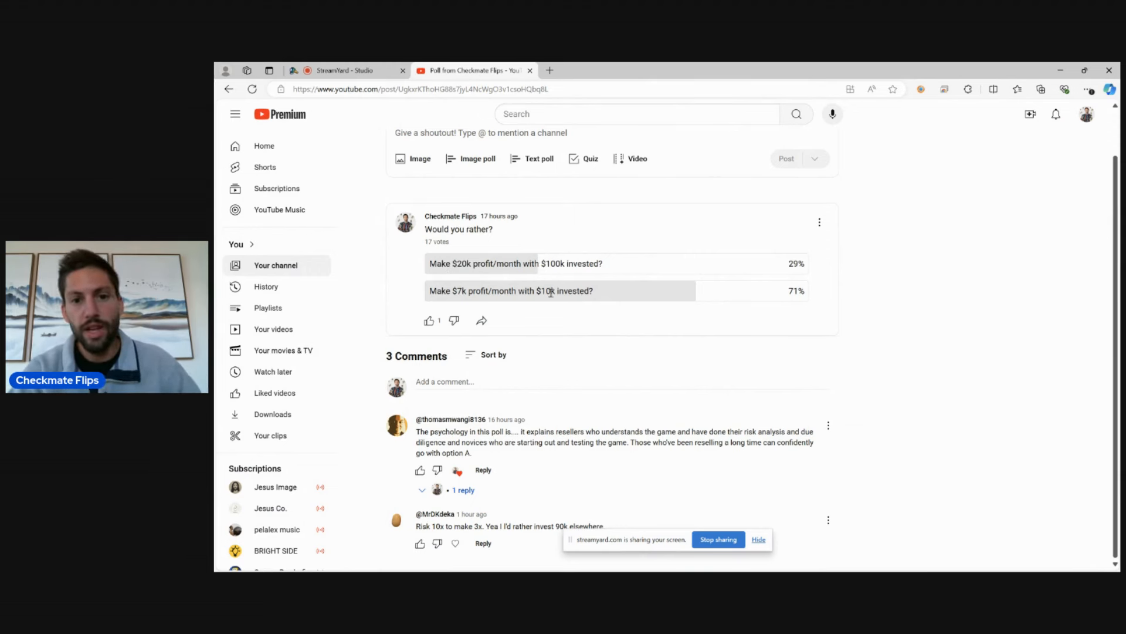
pyautogui.moveTo(618, 302)
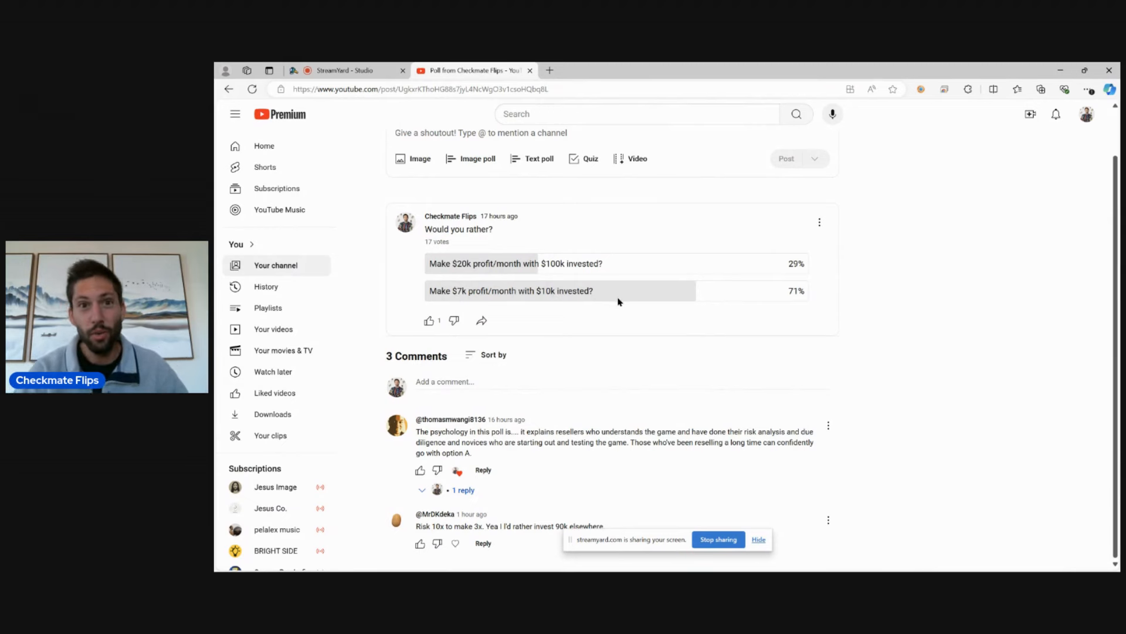
pyautogui.moveTo(667, 225)
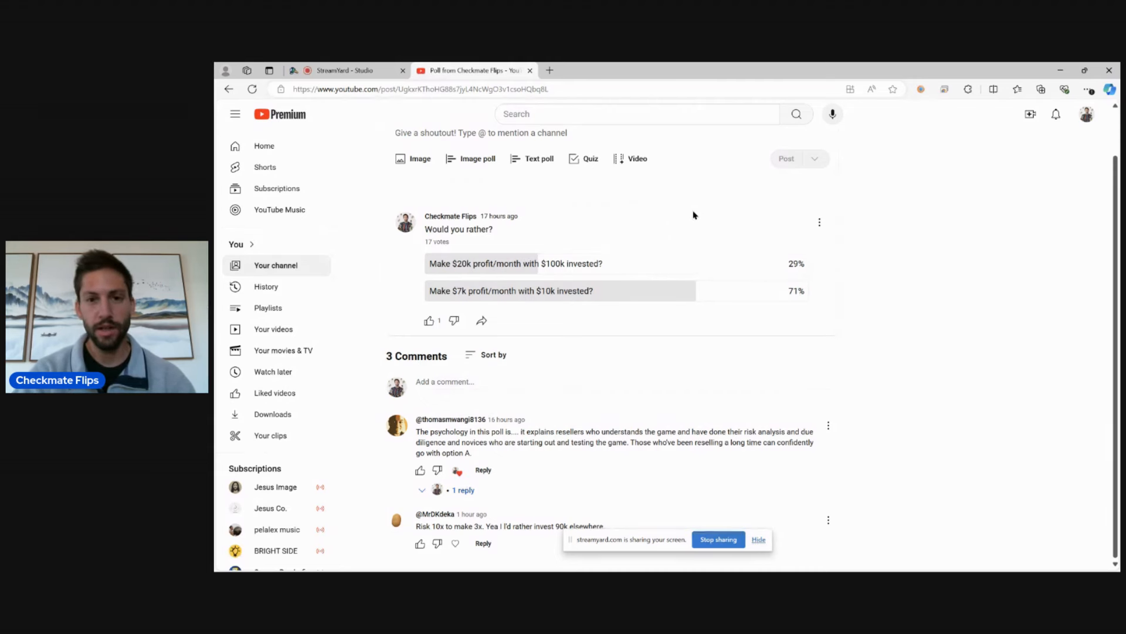
pyautogui.moveTo(740, 228)
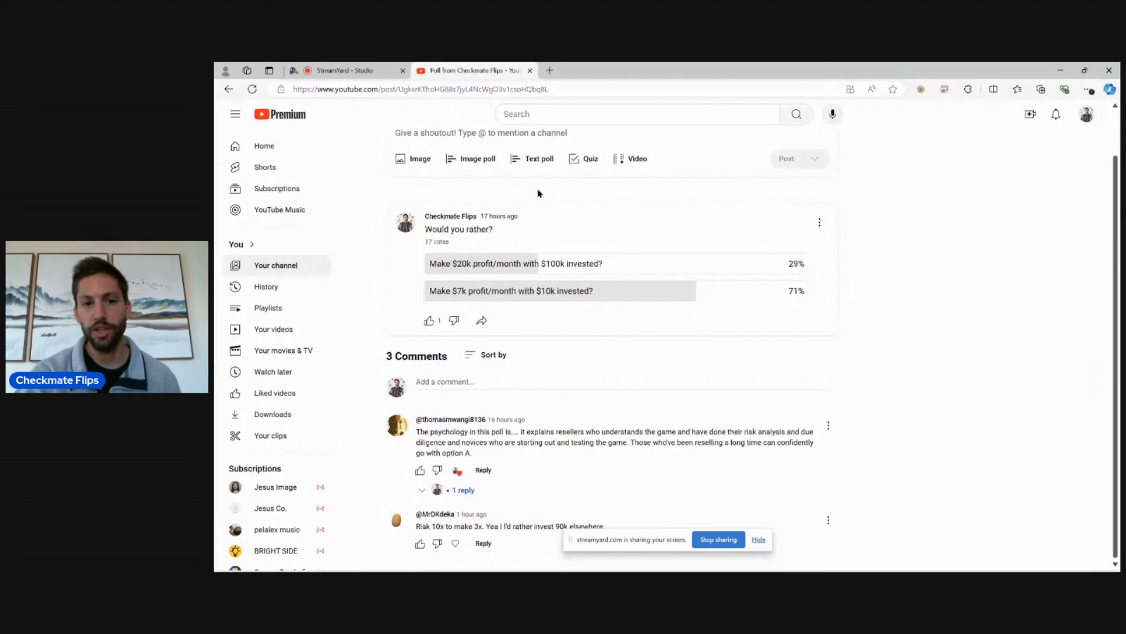
pyautogui.moveTo(526, 207)
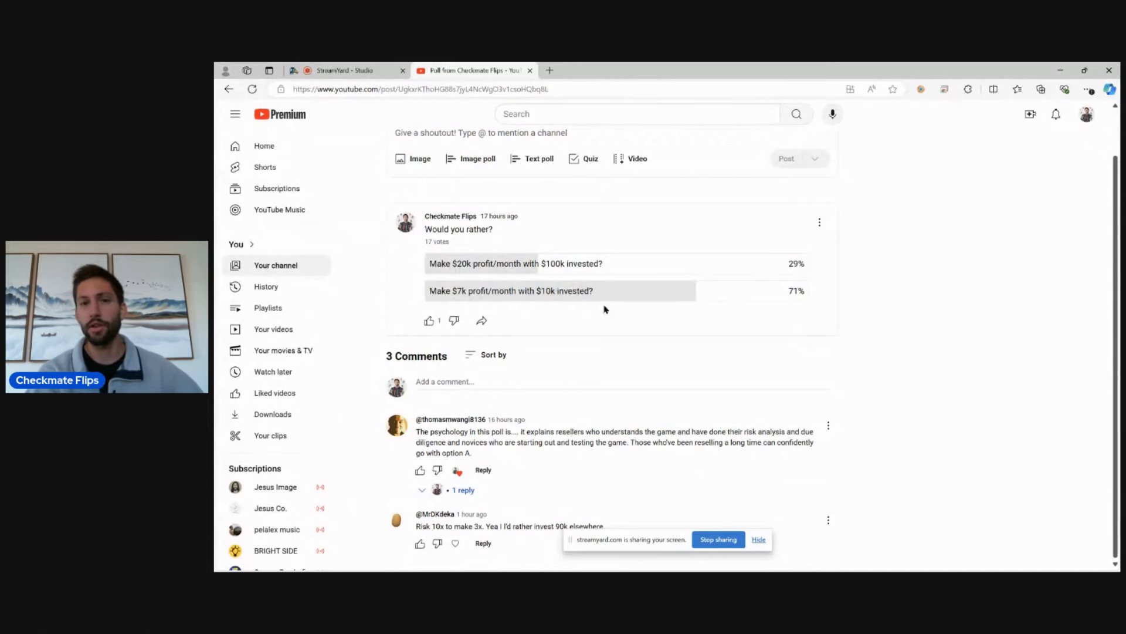
pyautogui.moveTo(676, 315)
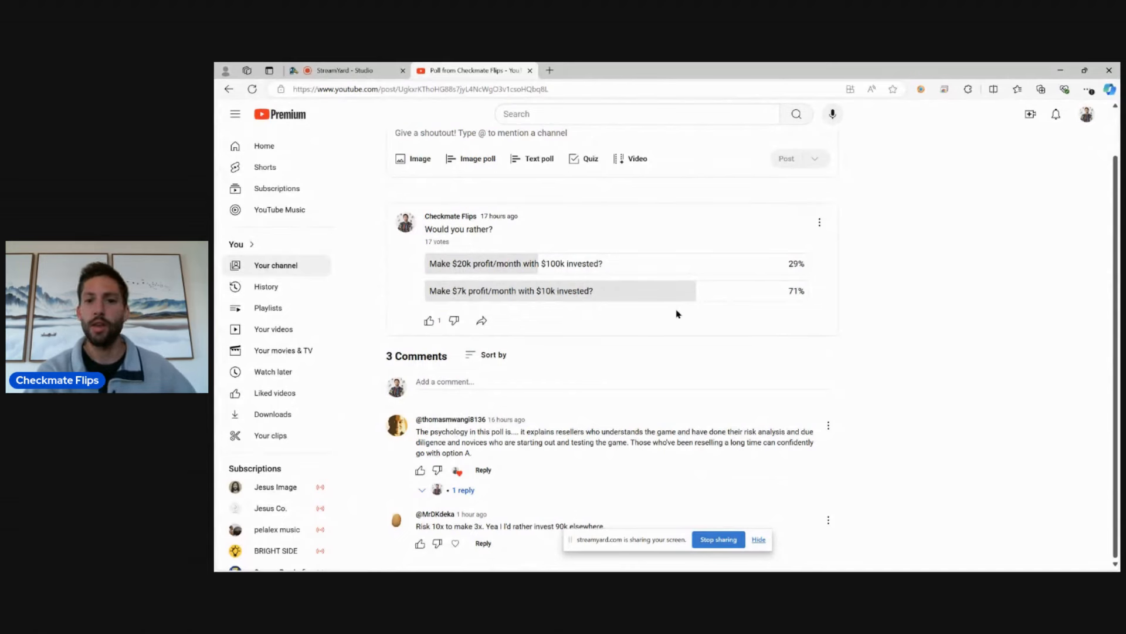
pyautogui.moveTo(644, 320)
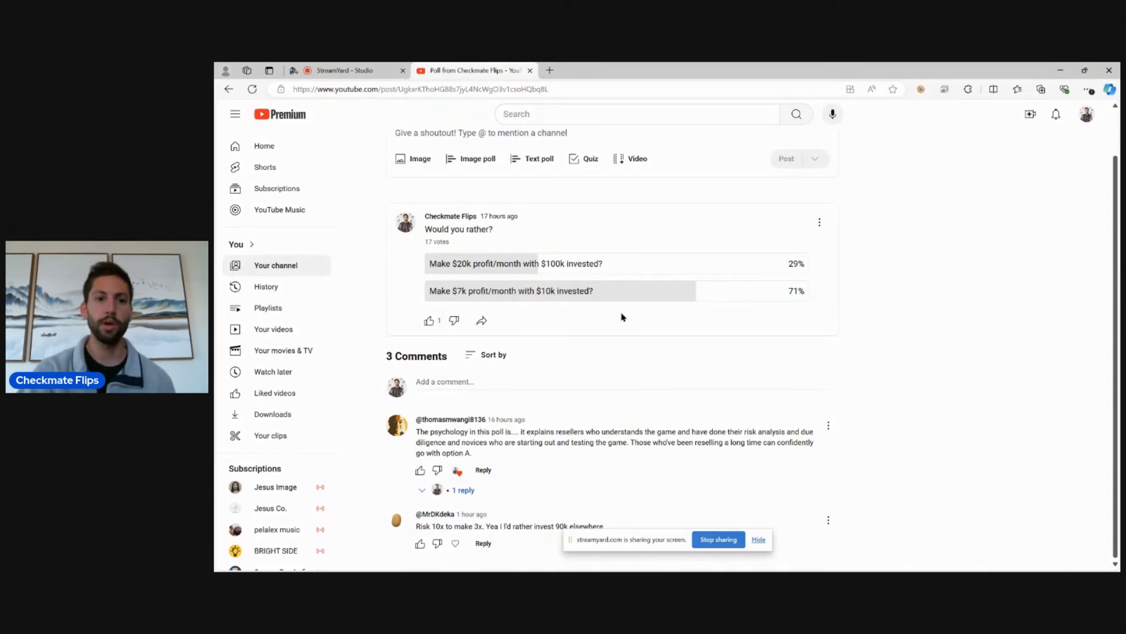
pyautogui.moveTo(512, 305)
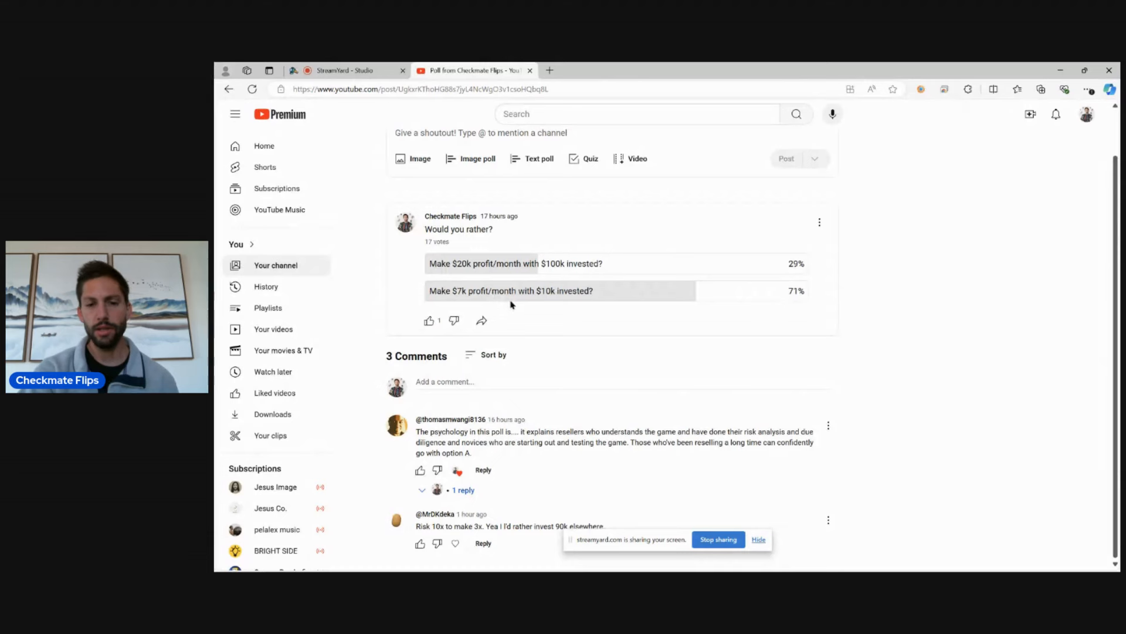
pyautogui.moveTo(547, 306)
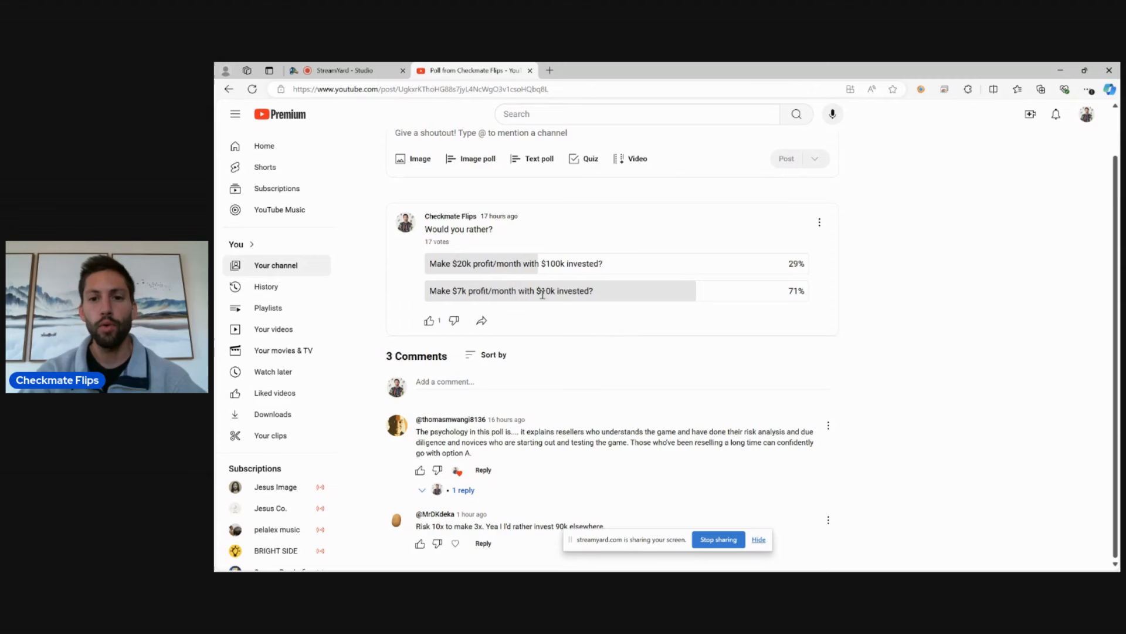
pyautogui.moveTo(555, 253)
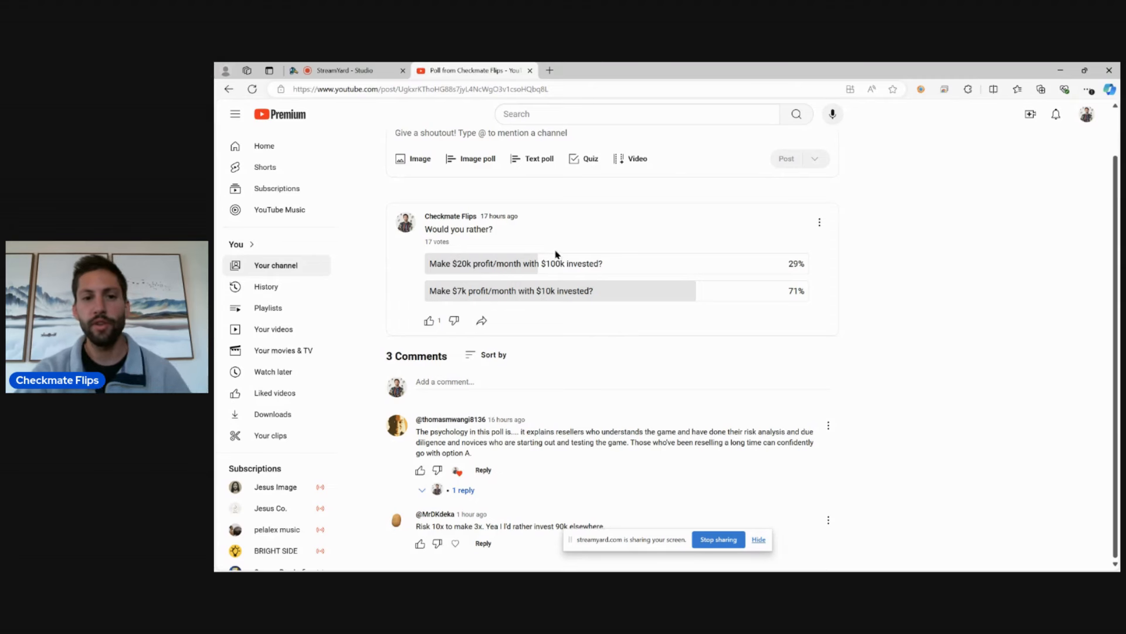
pyautogui.moveTo(546, 257)
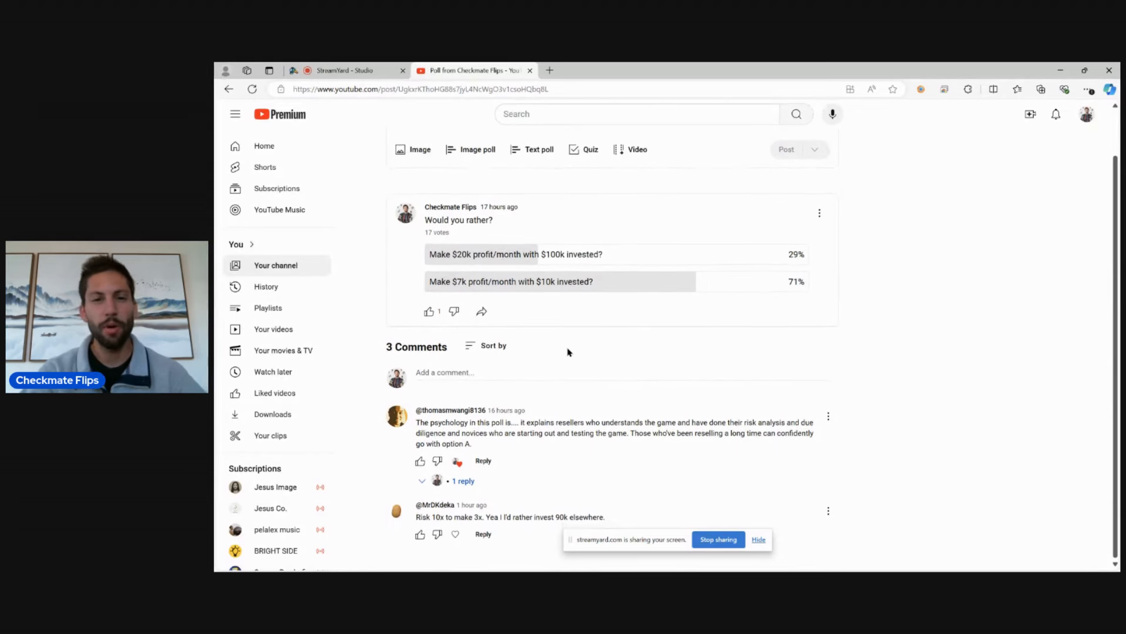
# - Scroll the poll post to reveal all three comments, the channel's reply and the 10x-risk remark
pyautogui.scroll(3)
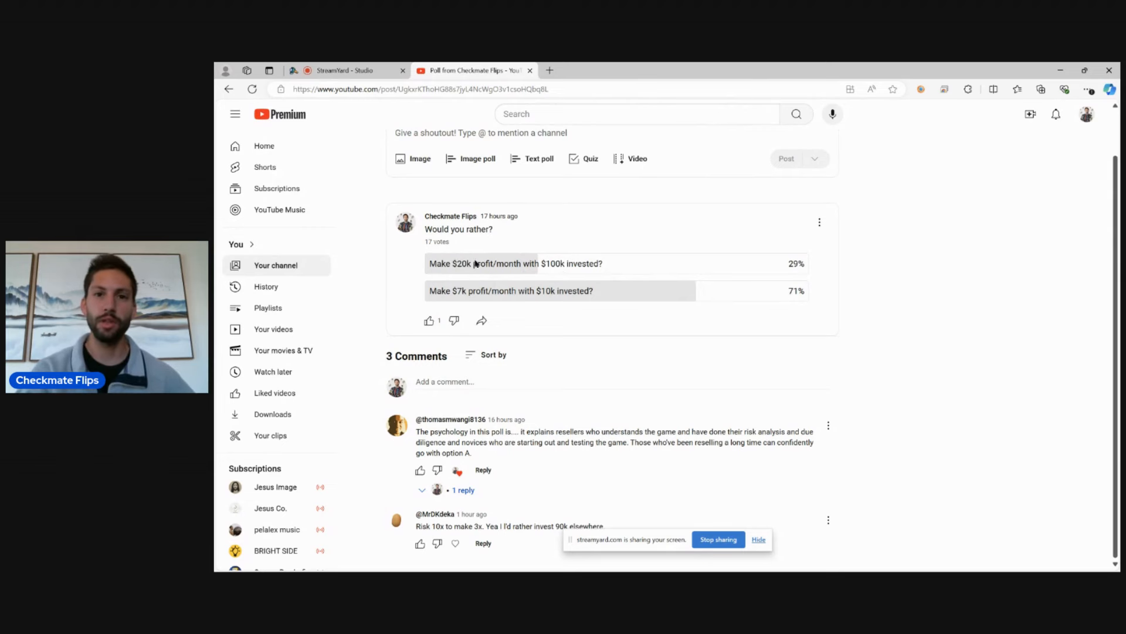
pyautogui.moveTo(635, 251)
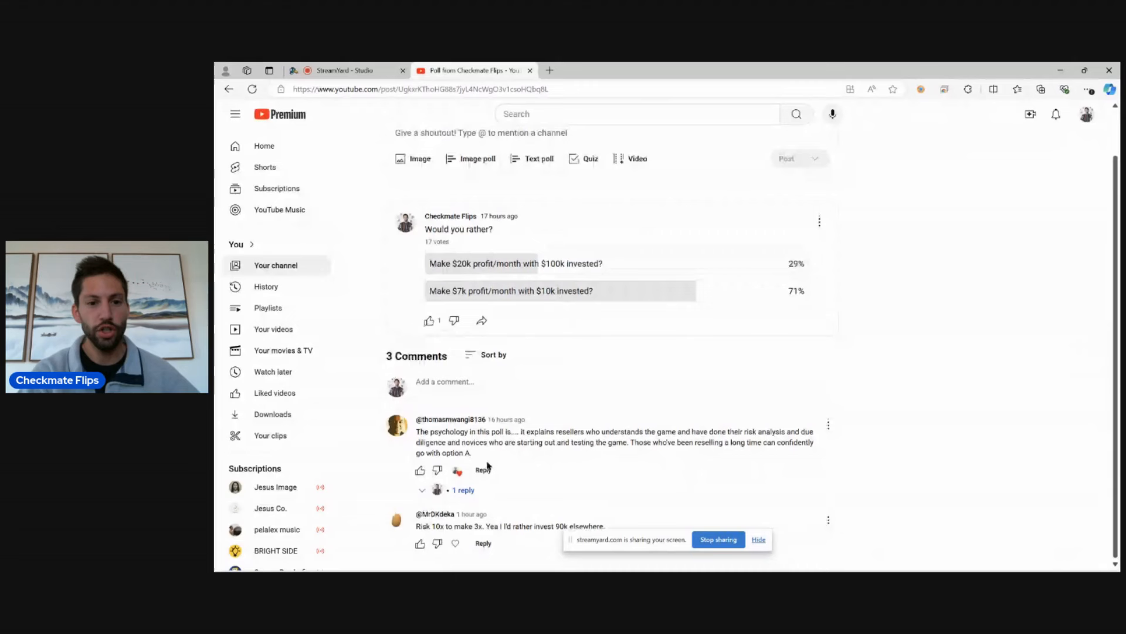
pyautogui.moveTo(609, 415)
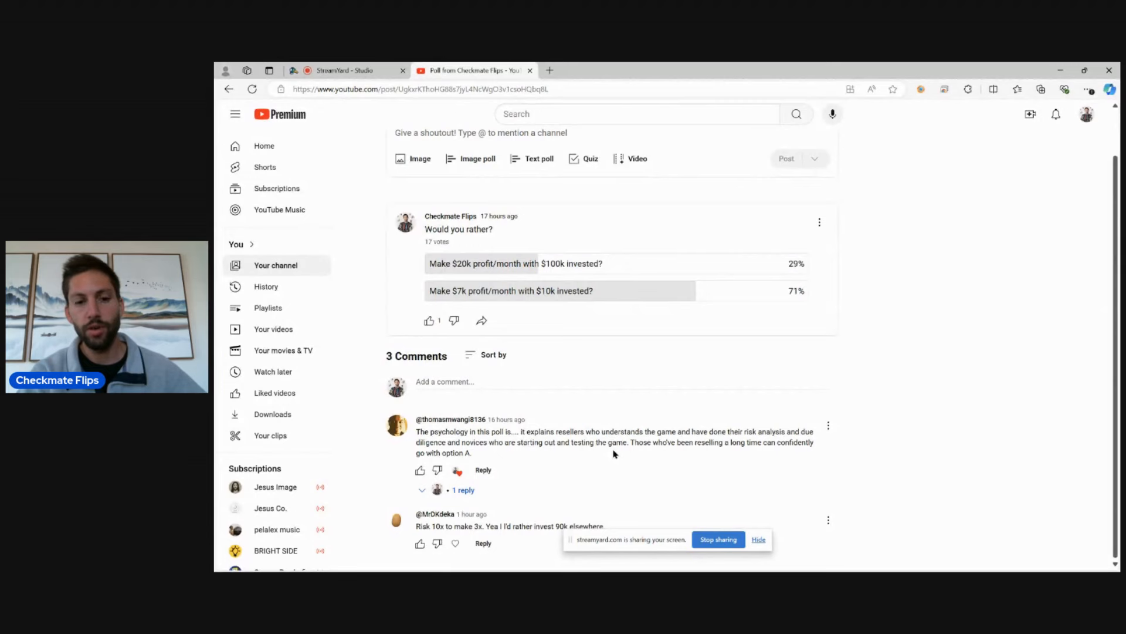
pyautogui.moveTo(603, 458)
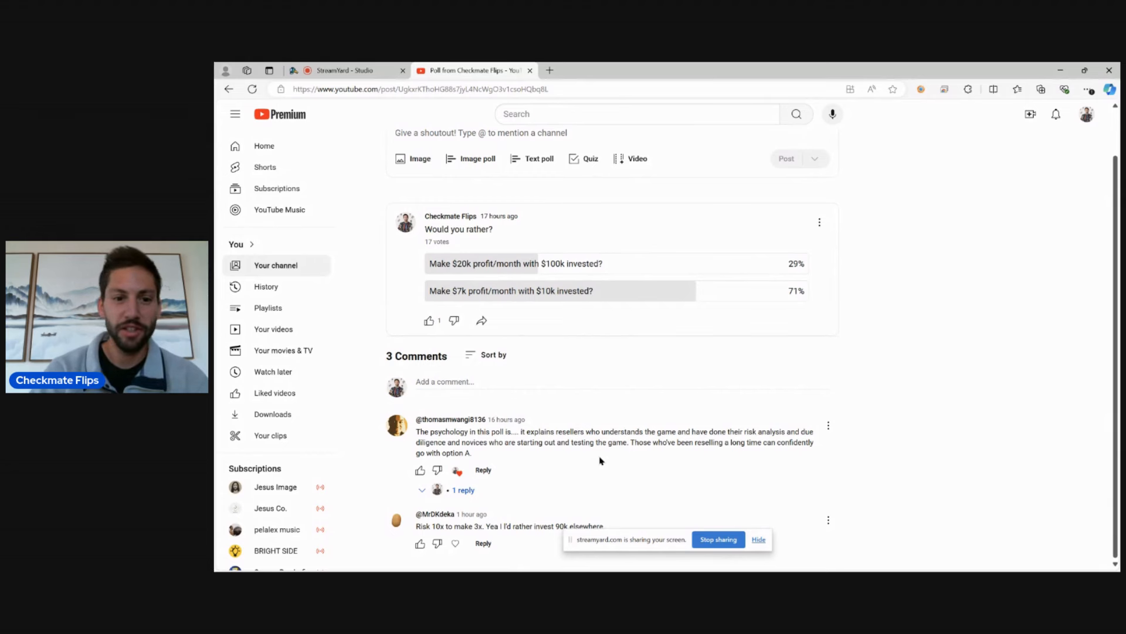
pyautogui.moveTo(463, 491)
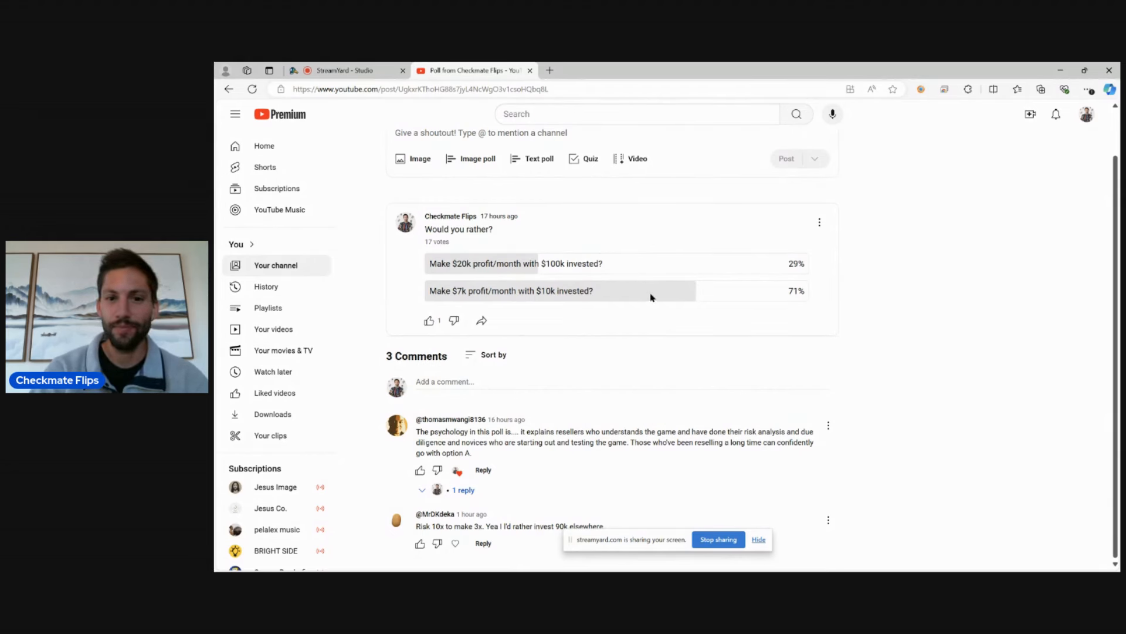
pyautogui.moveTo(603, 344)
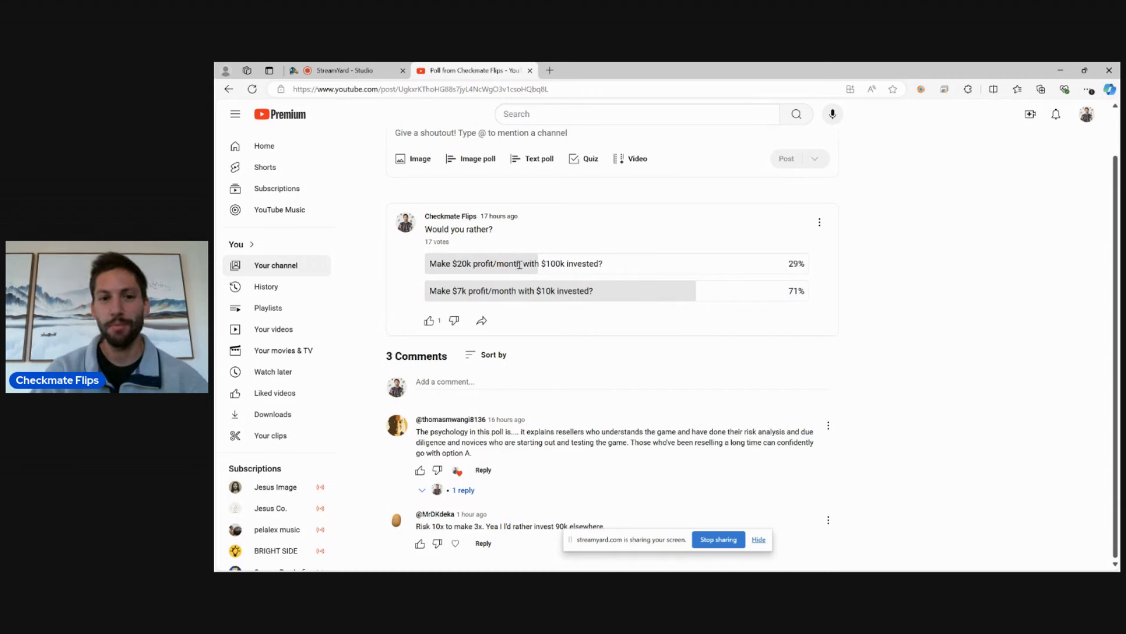
pyautogui.click(463, 491)
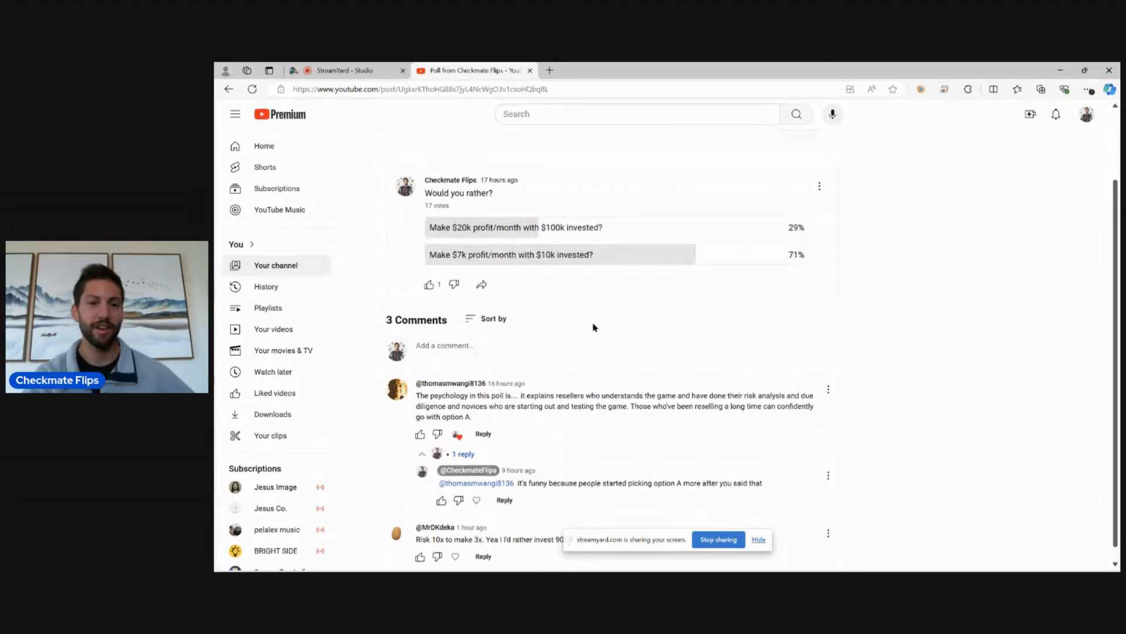
pyautogui.scroll(3)
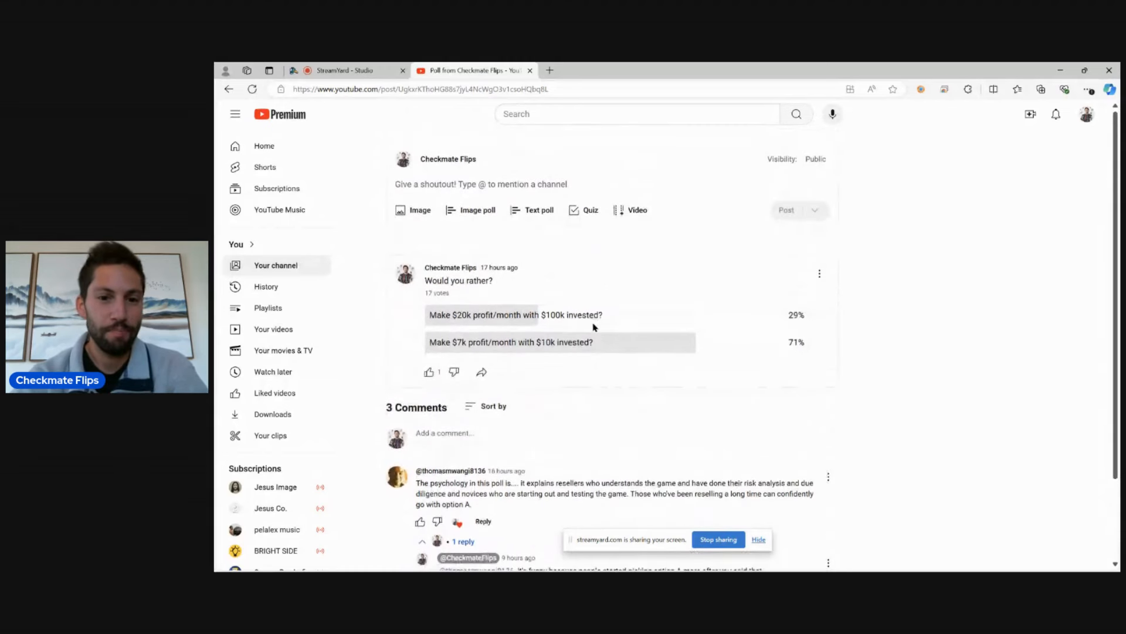
pyautogui.moveTo(826, 311)
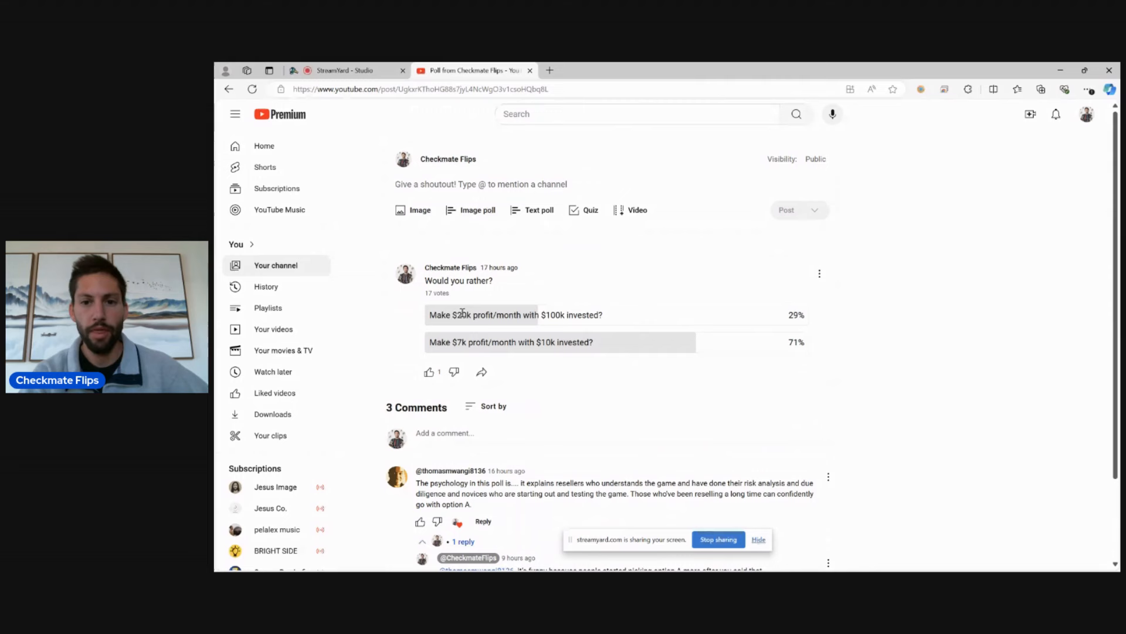
pyautogui.moveTo(869, 302)
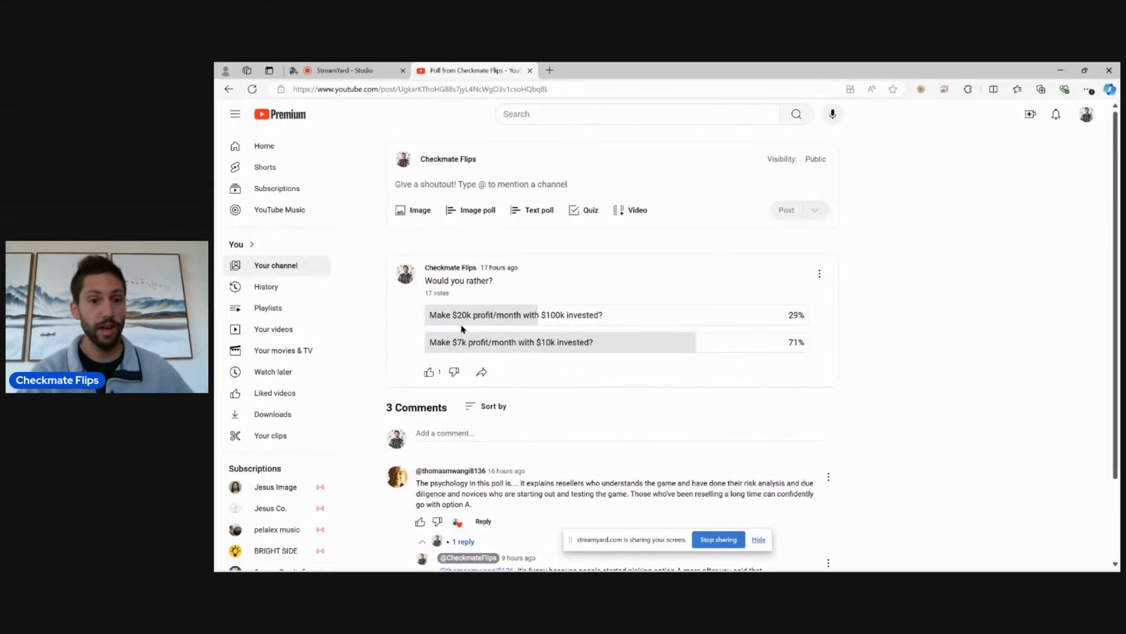
pyautogui.moveTo(611, 399)
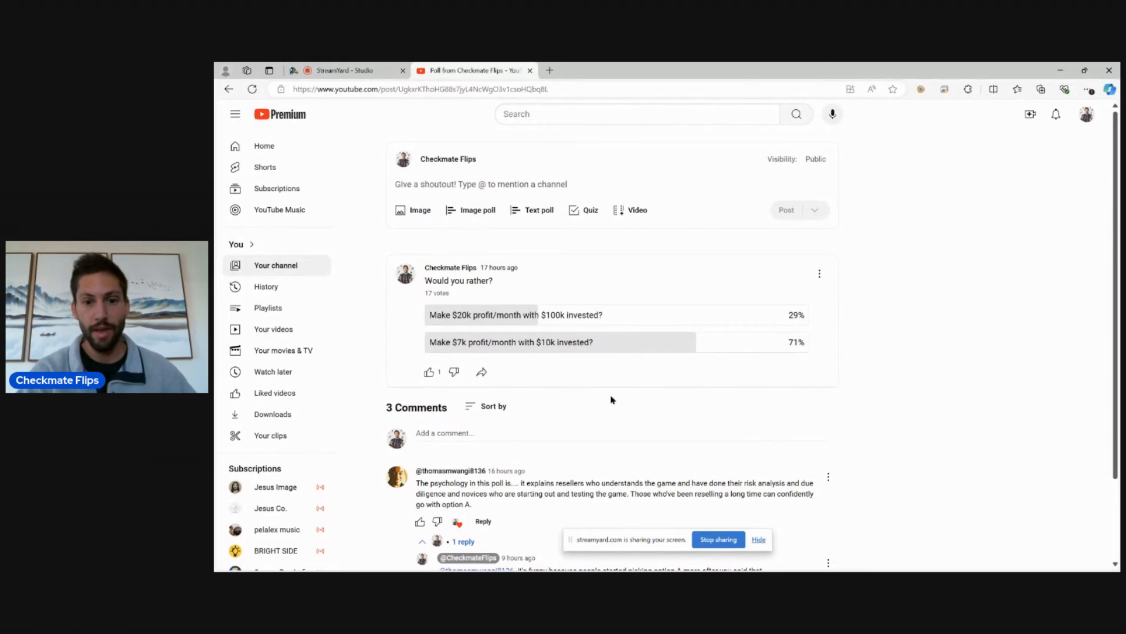
pyautogui.moveTo(630, 399)
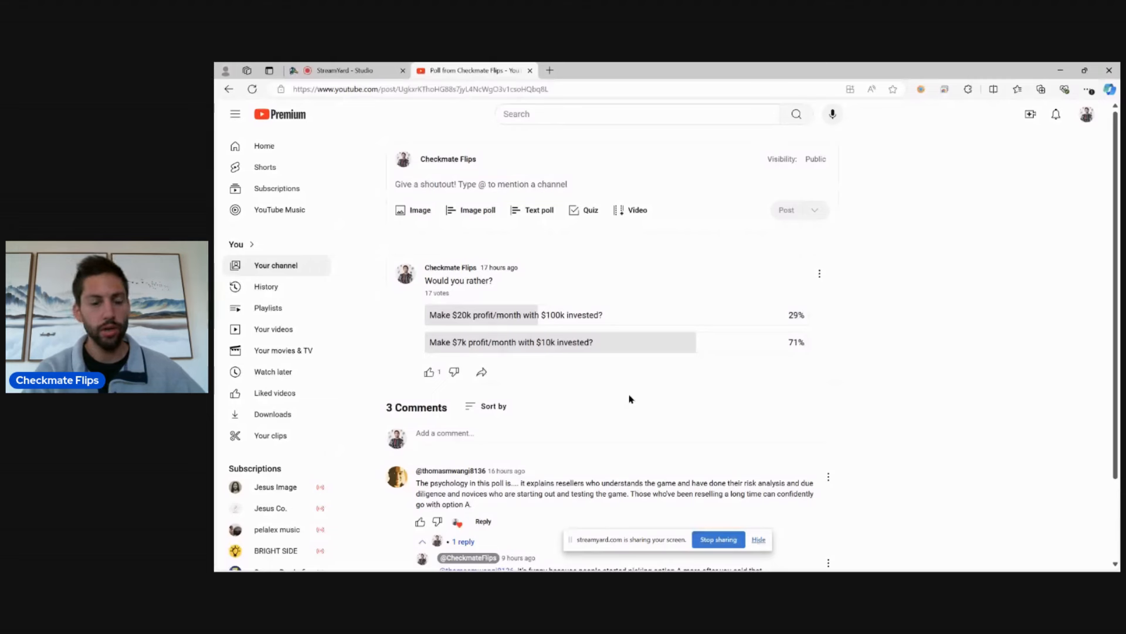
pyautogui.moveTo(553, 354)
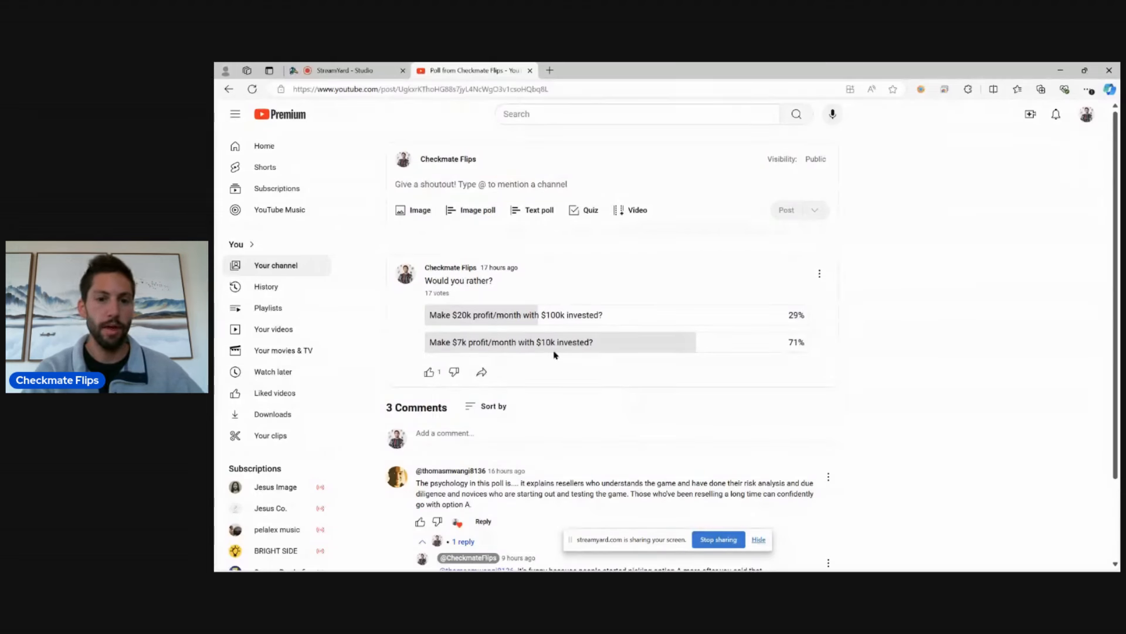
pyautogui.moveTo(603, 394)
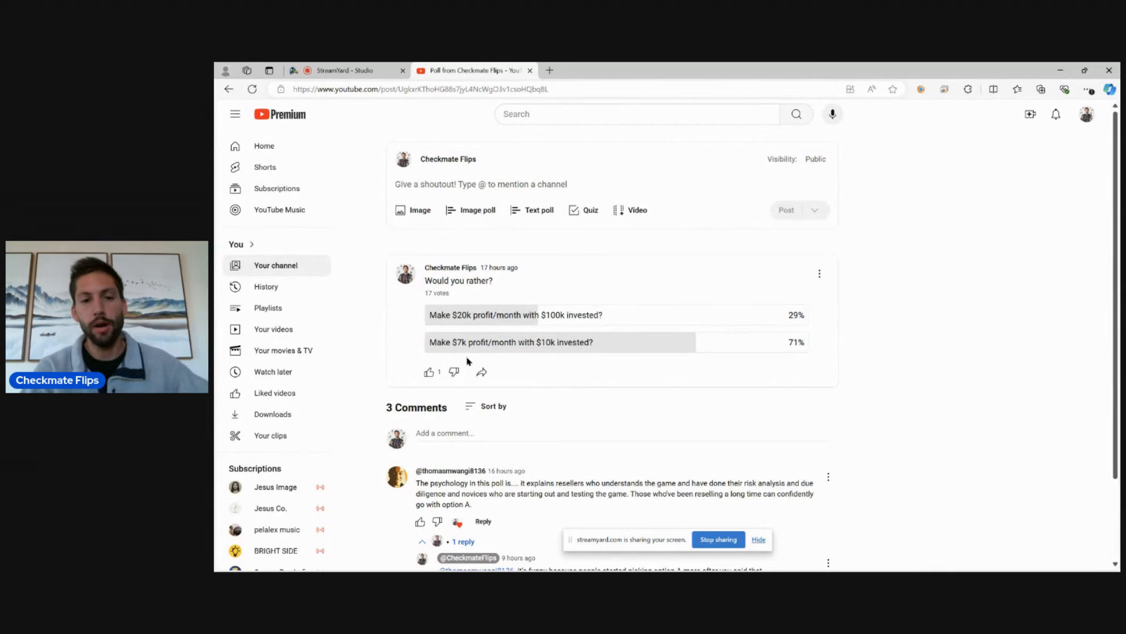
pyautogui.moveTo(616, 372)
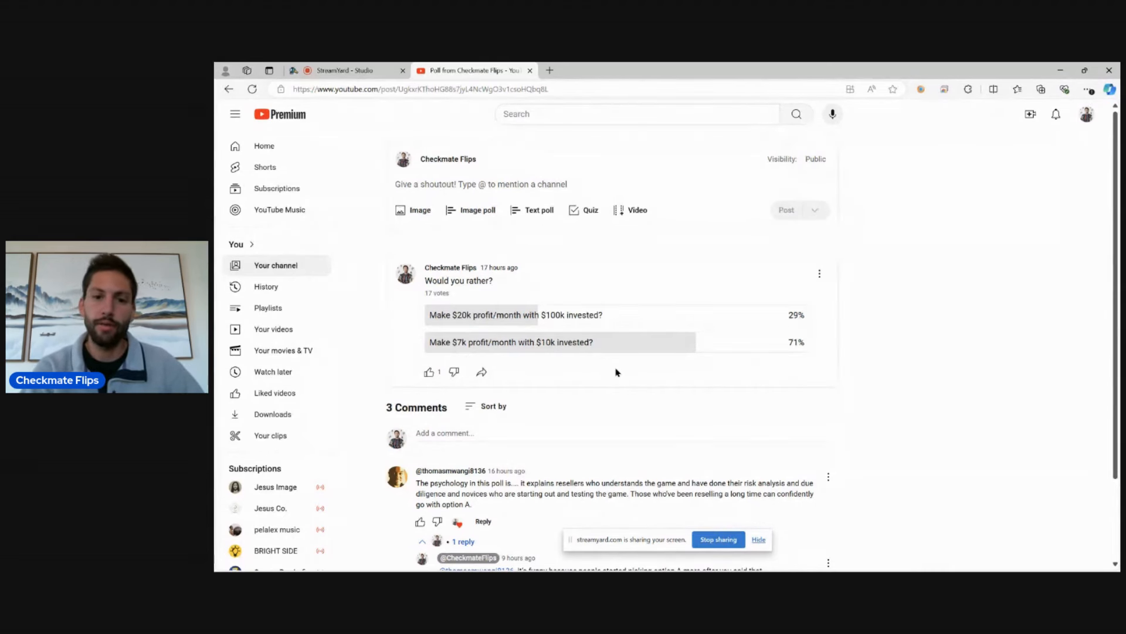
pyautogui.scroll(-3)
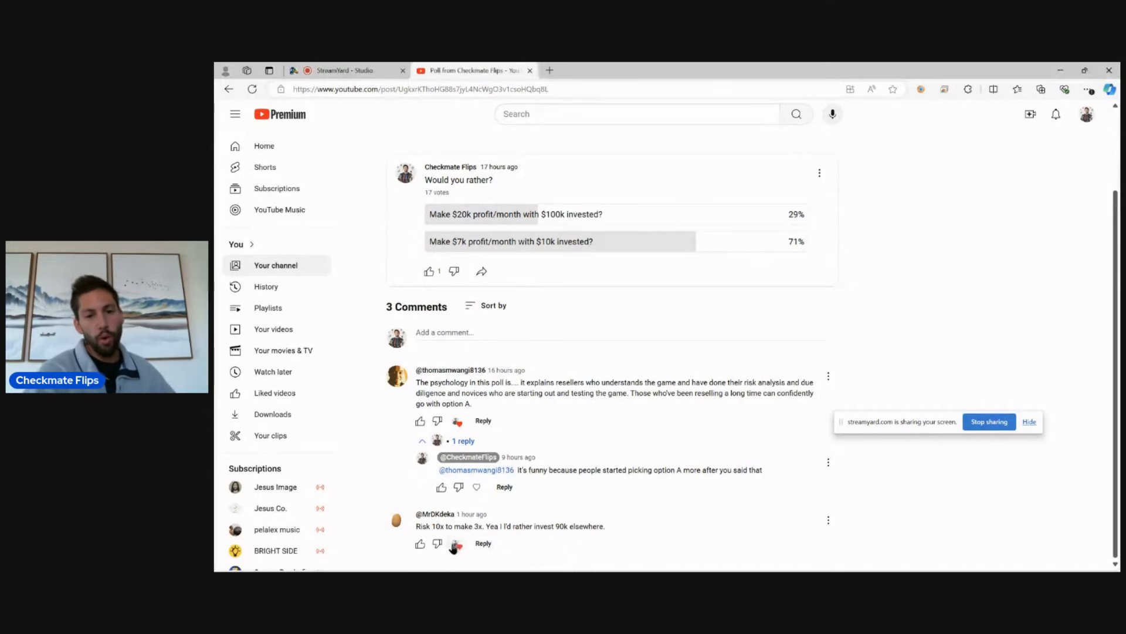
pyautogui.moveTo(657, 501)
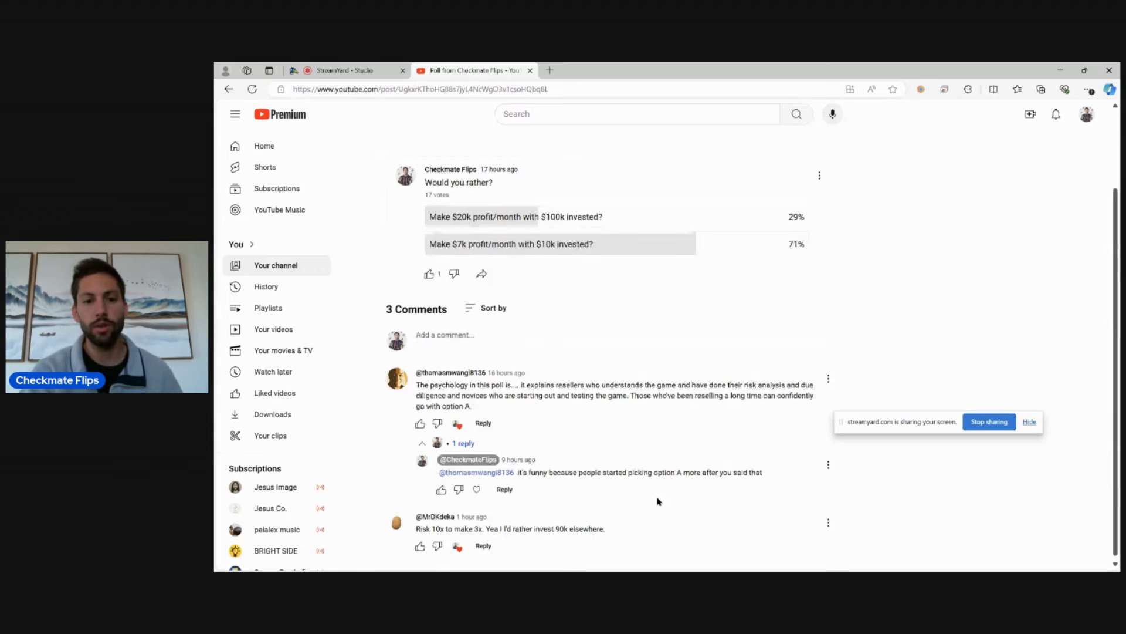
# - Scroll back up so the Would you rather? poll's 29% / 71% results sit above the first comment
pyautogui.scroll(3)
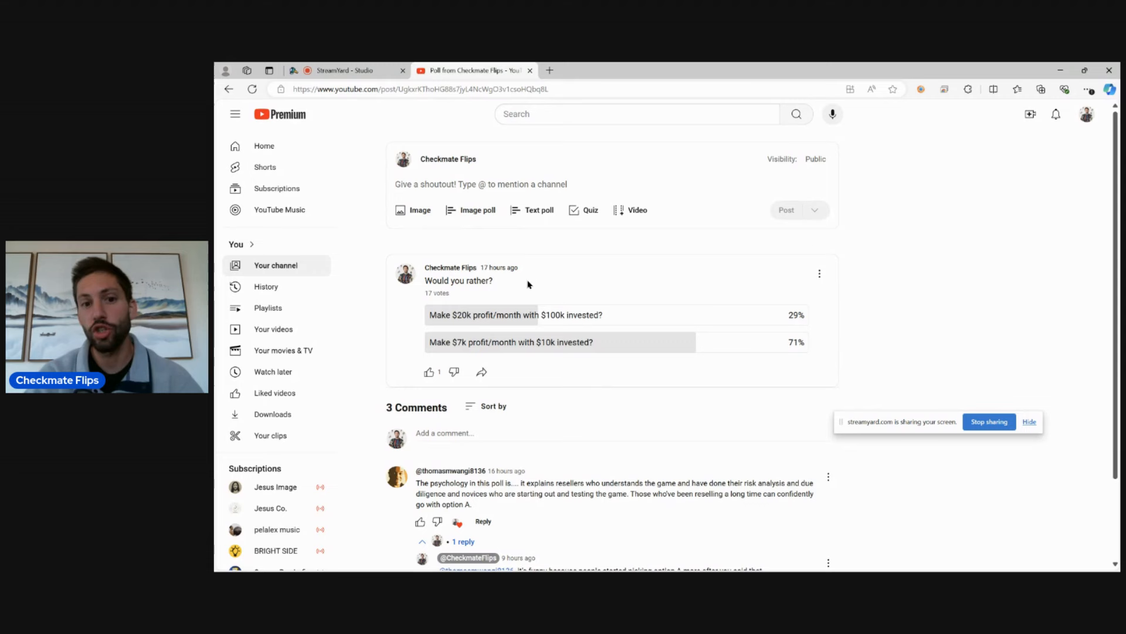
pyautogui.moveTo(543, 301)
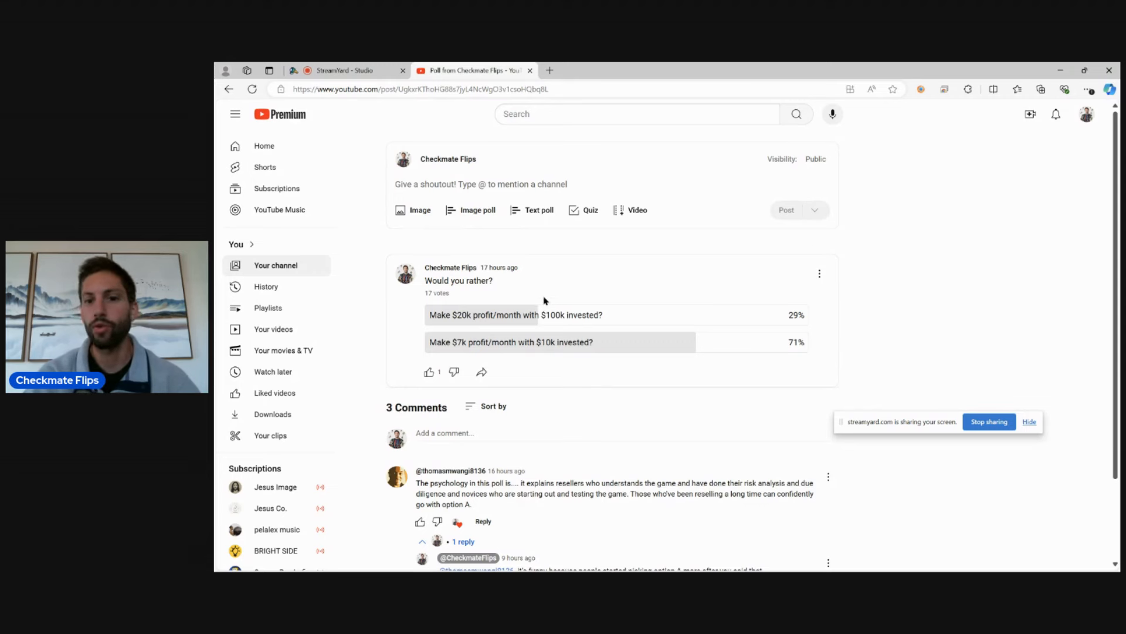
pyautogui.moveTo(534, 365)
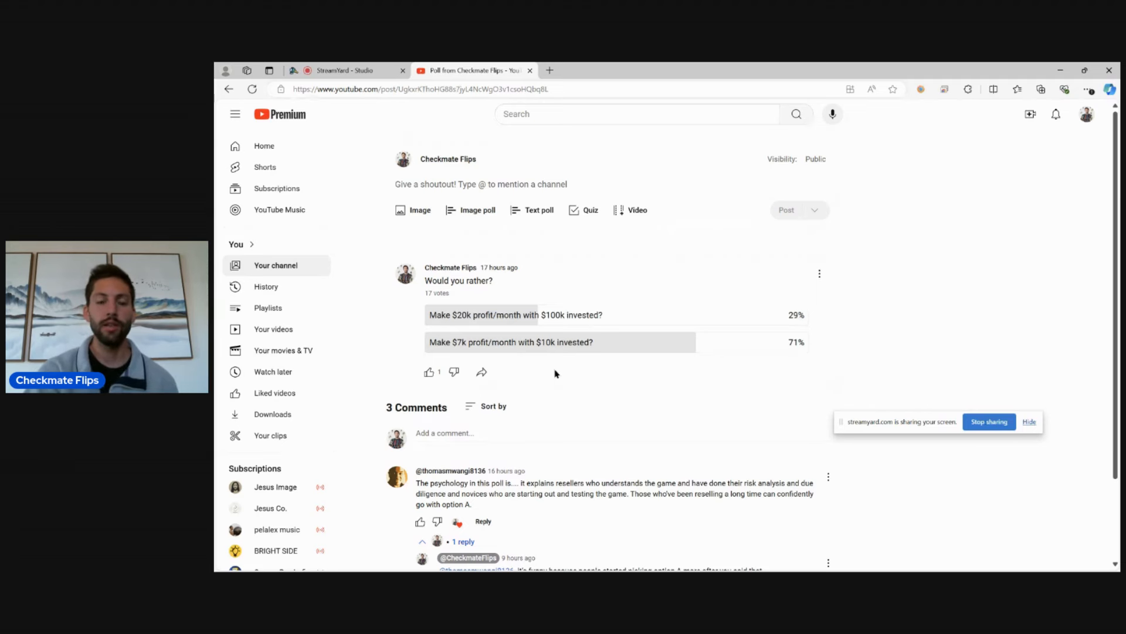
pyautogui.moveTo(560, 377)
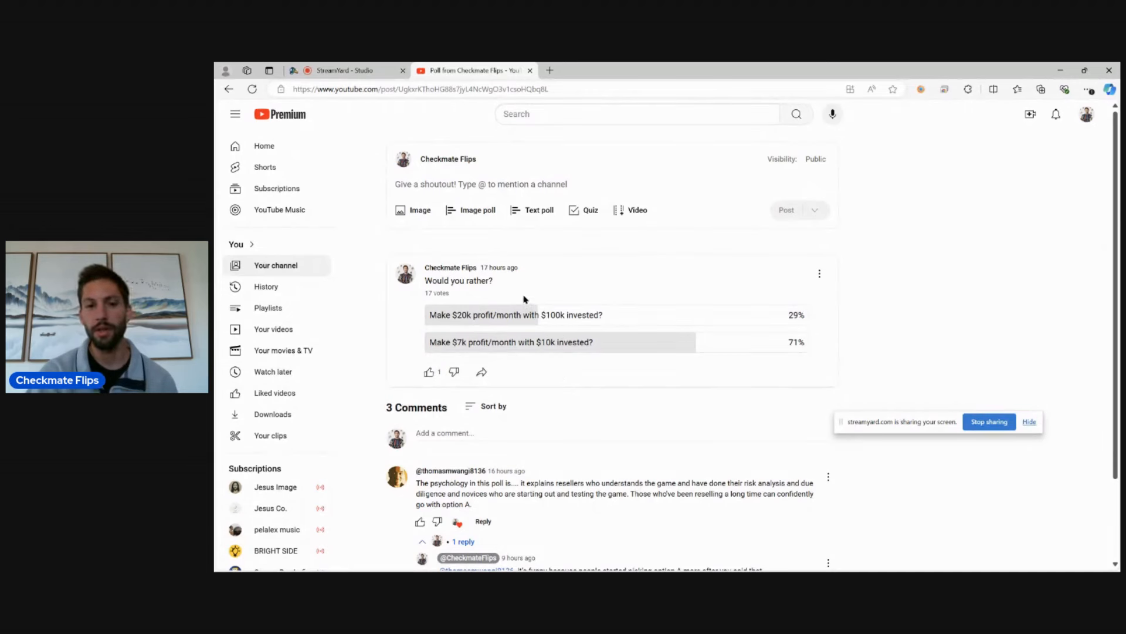
pyautogui.moveTo(534, 298)
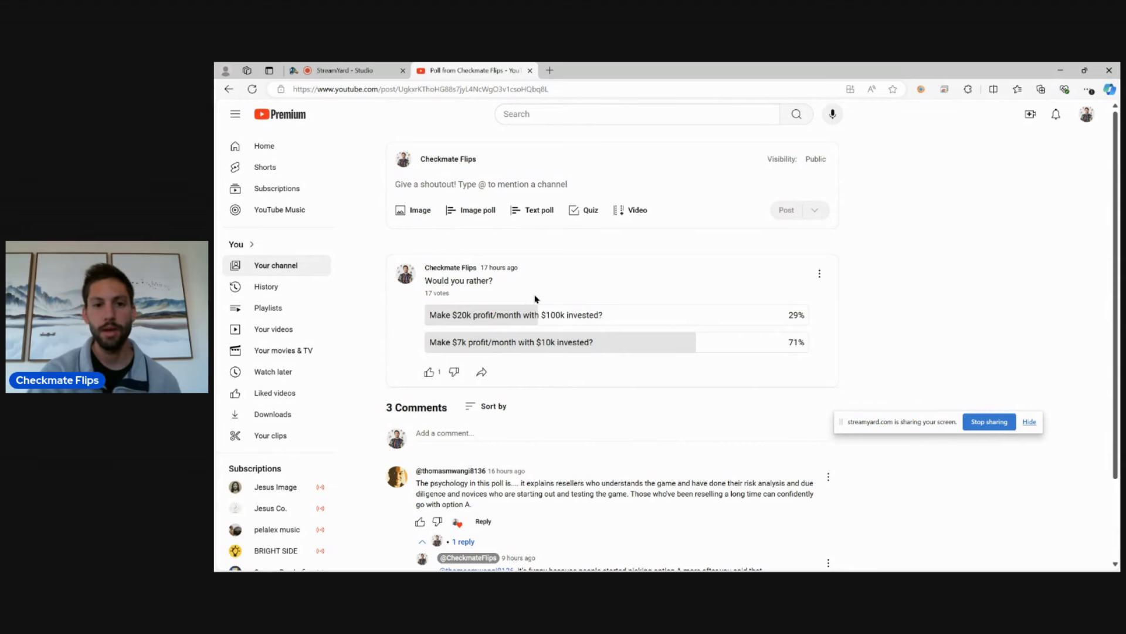
pyautogui.moveTo(528, 369)
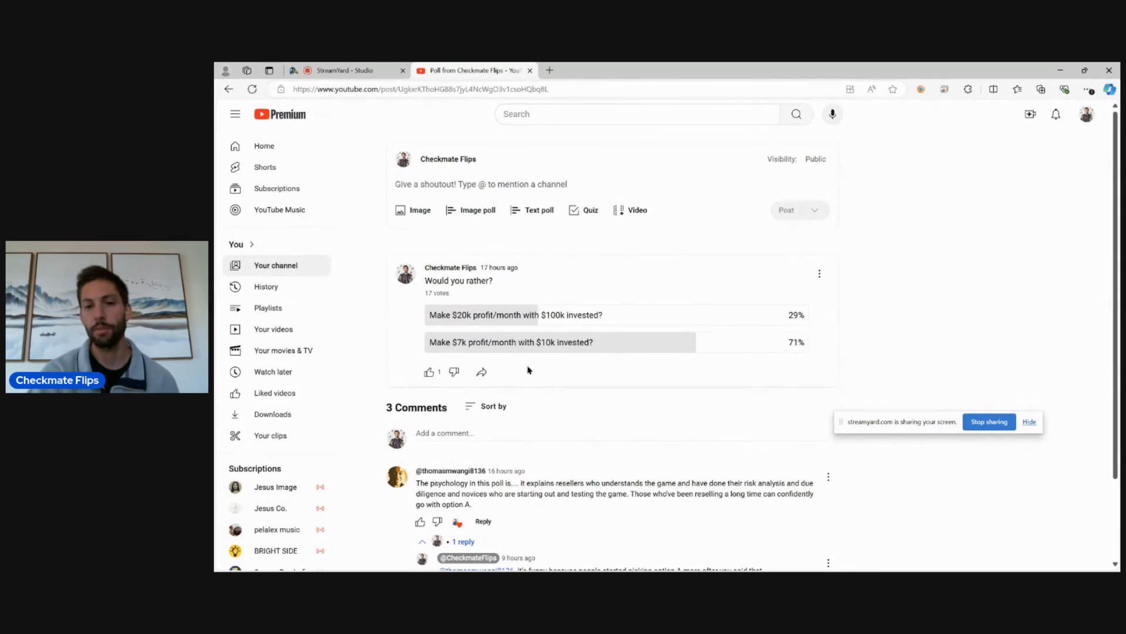
pyautogui.scroll(-3)
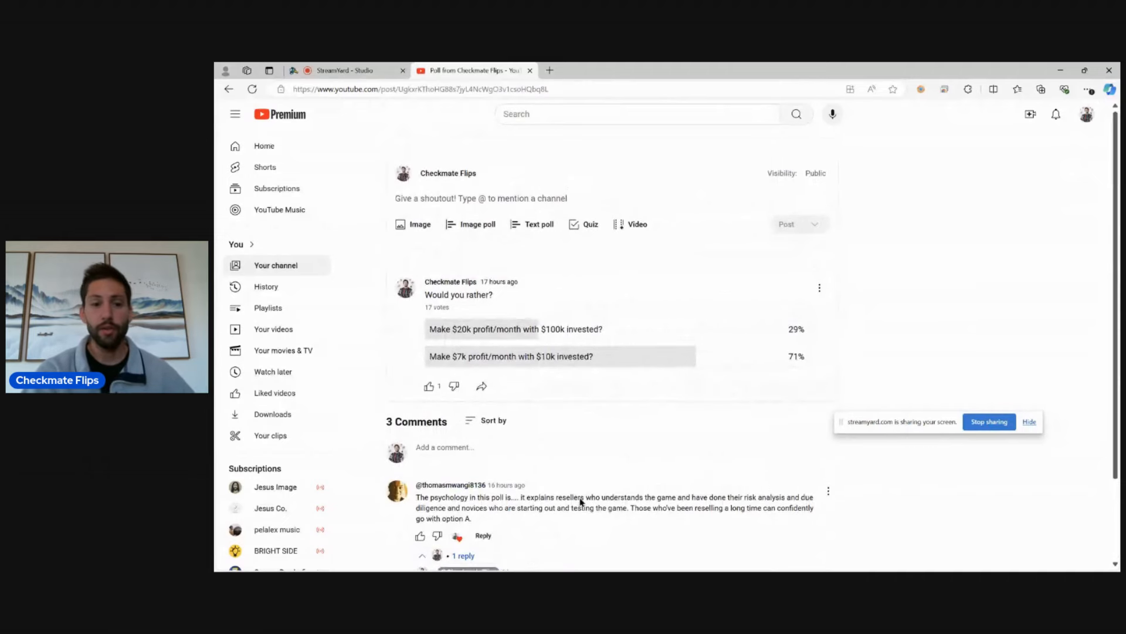
pyautogui.scroll(-3)
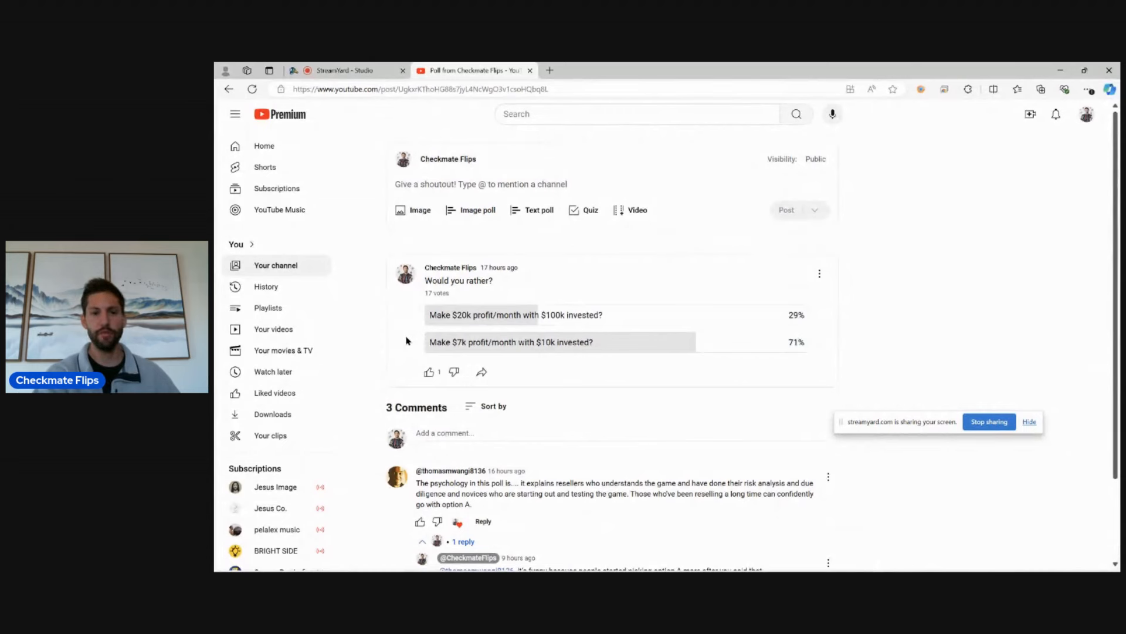
pyautogui.moveTo(553, 271)
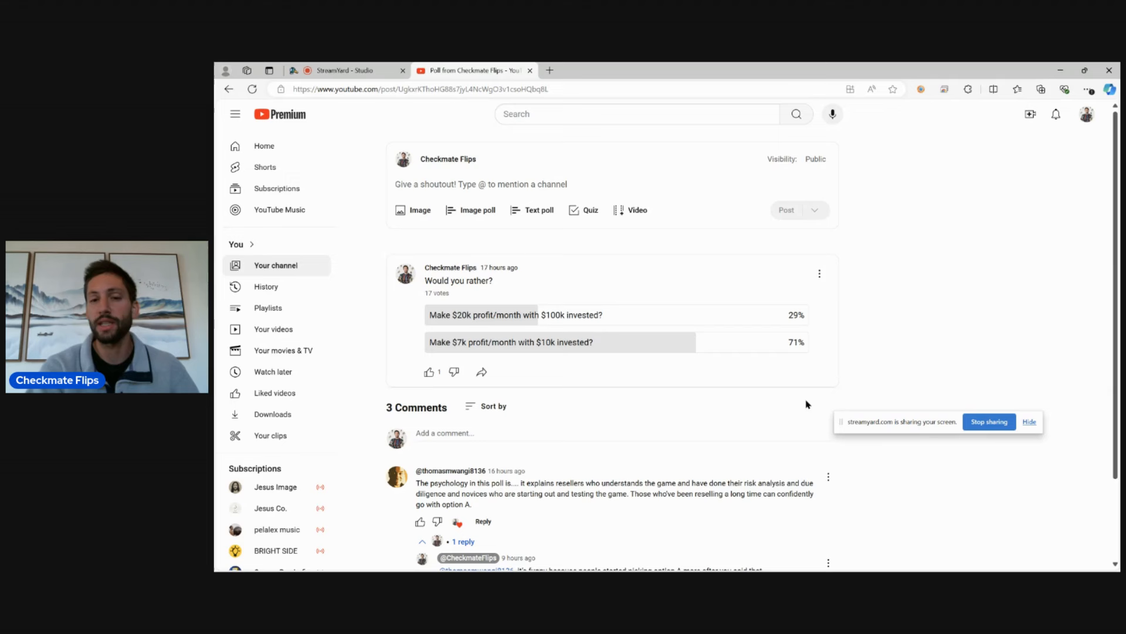
pyautogui.moveTo(802, 398)
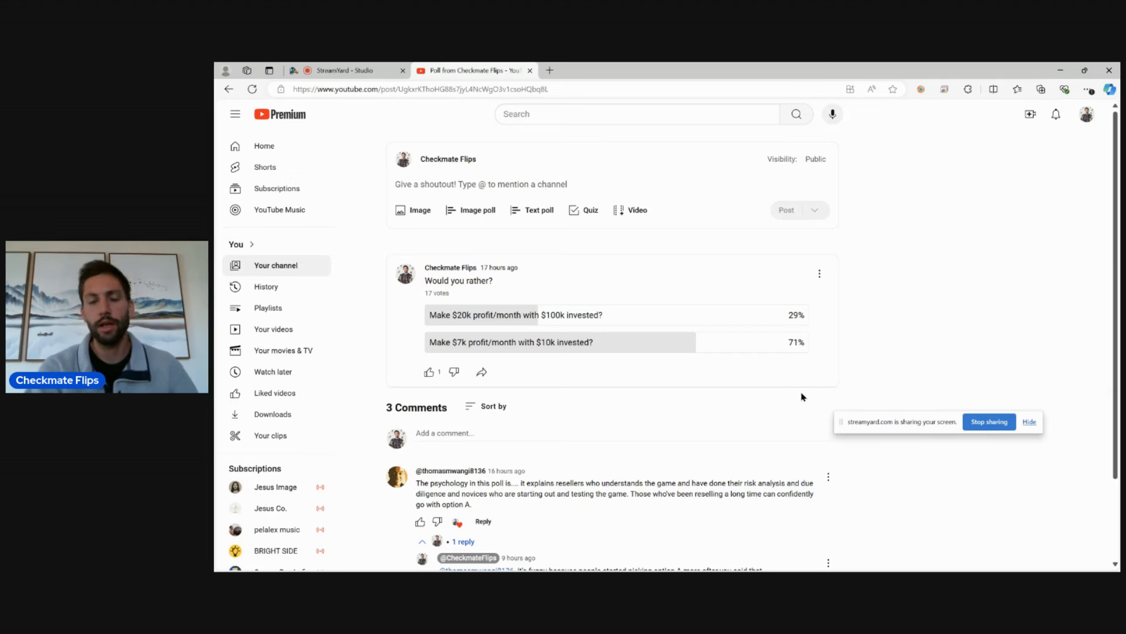